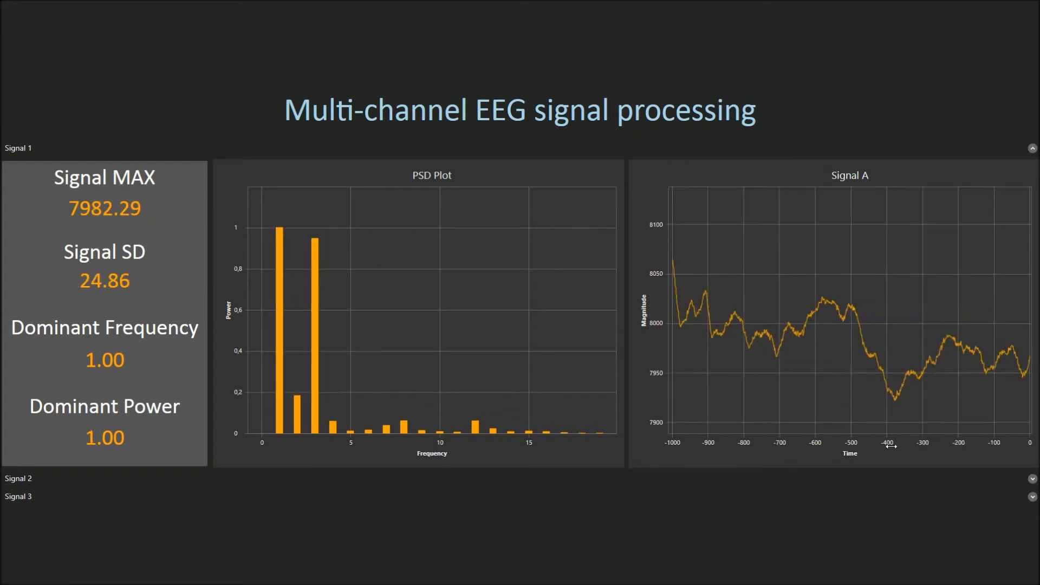
- Expand the second signal's plot panels and move the stimulus preview aside
left_click(1033, 479)
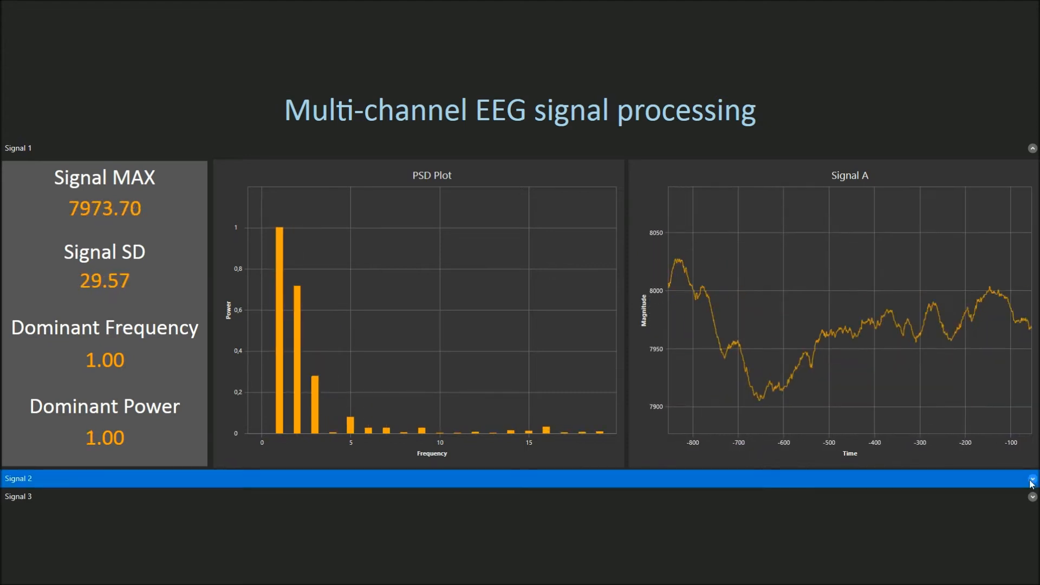
left_click(1032, 479)
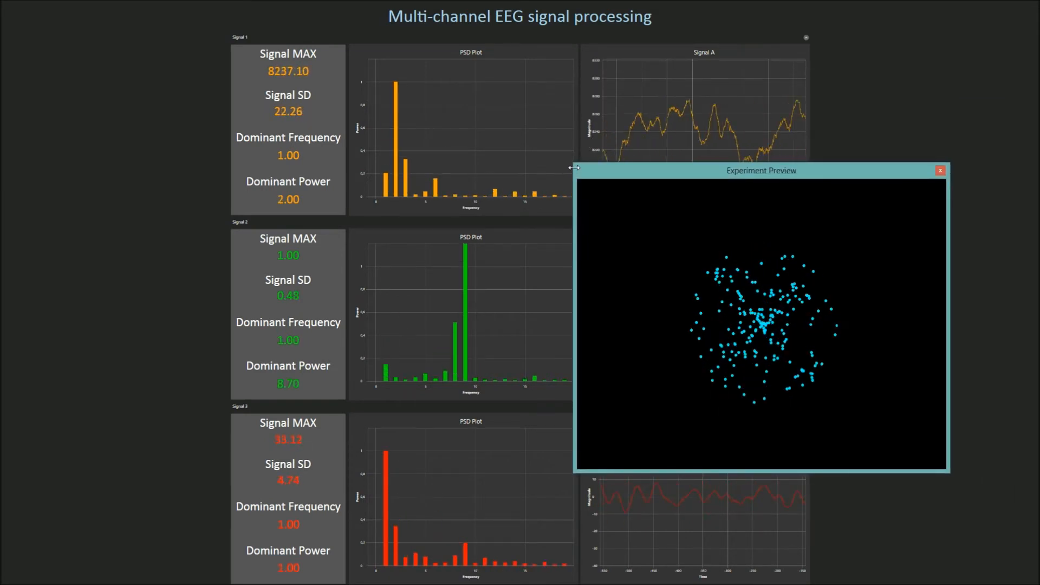
left_click_drag(572, 167, 692, 269)
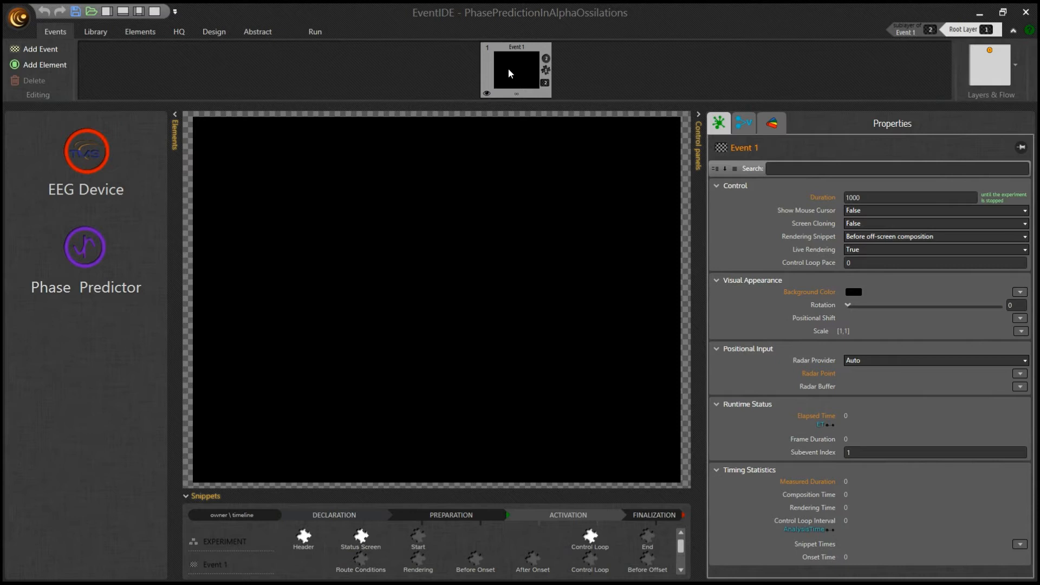
- Select the EEG Device element to show its external datafile source alpha.dat
left_click(85, 160)
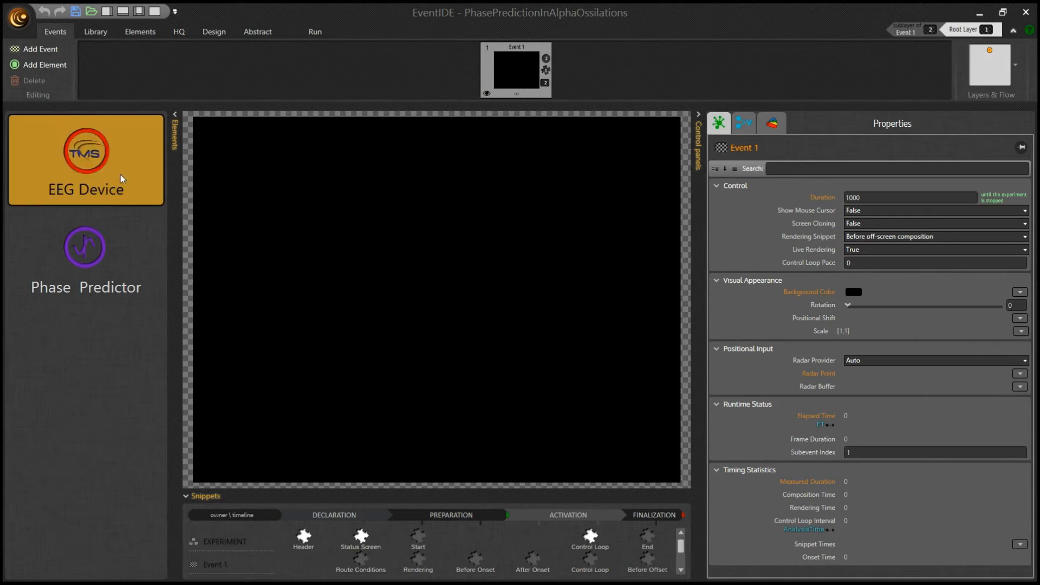
mouse_move(97, 182)
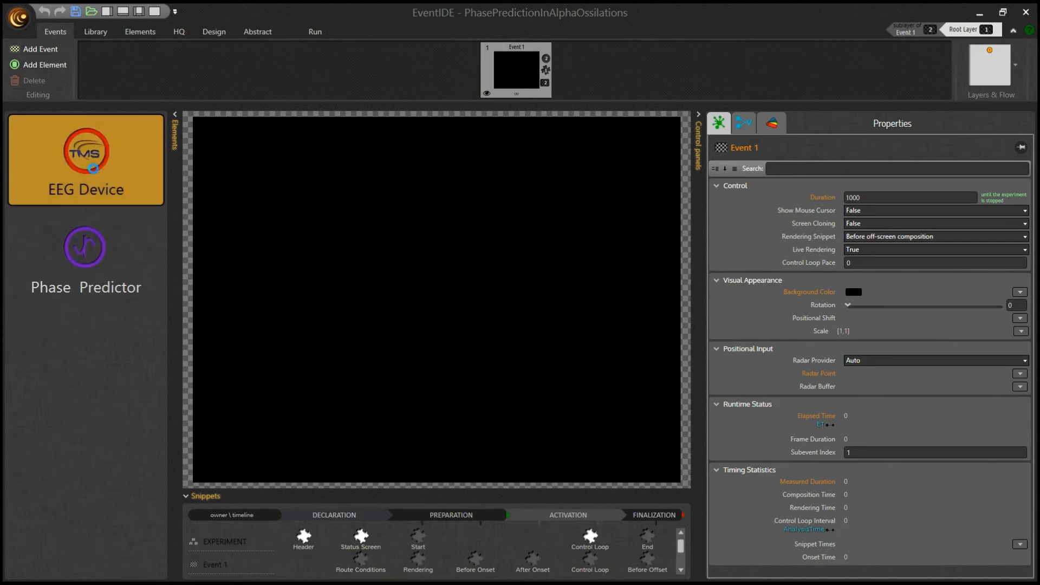
left_click(86, 160)
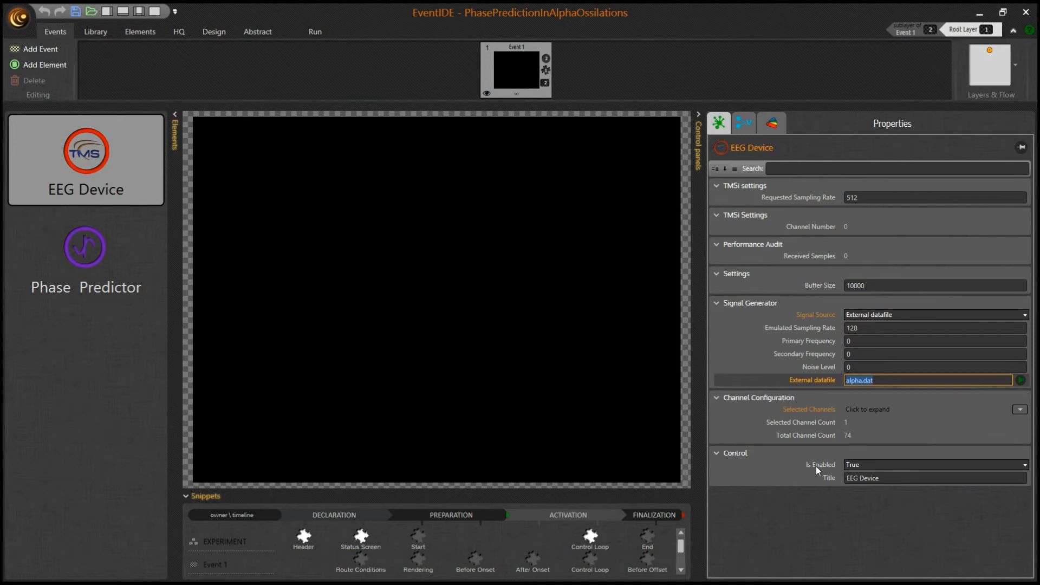
mouse_move(572, 414)
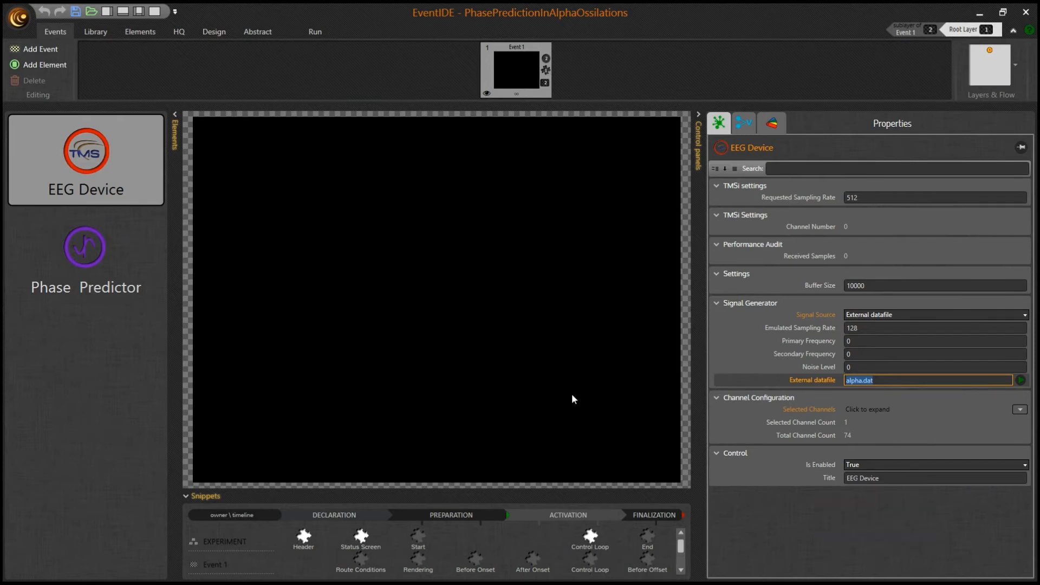
mouse_move(576, 389)
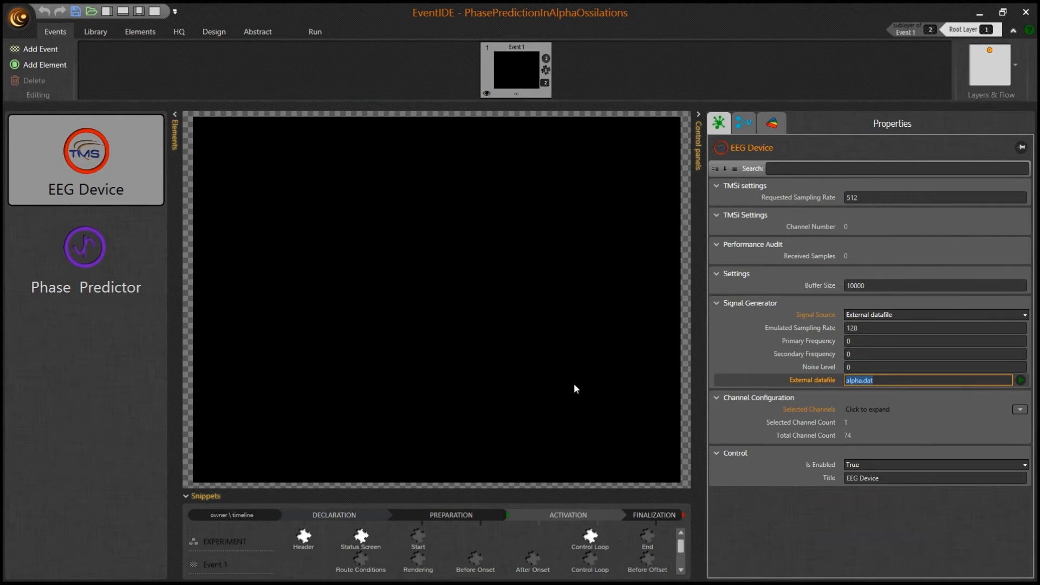
mouse_move(703, 375)
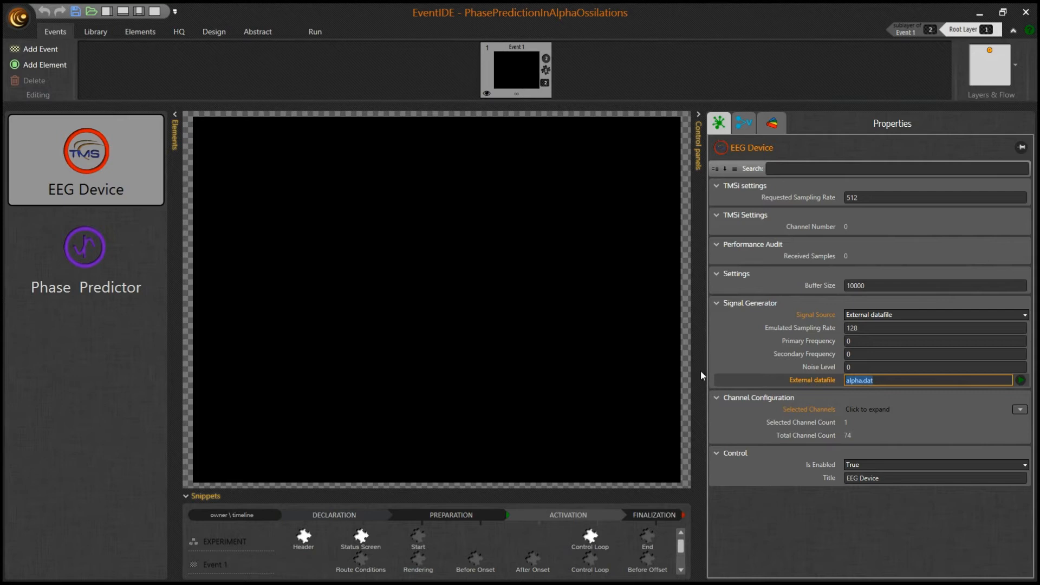
- Select the Phase Predictor, expand its settings and keep the bandpass filter order at 1
left_click(83, 247)
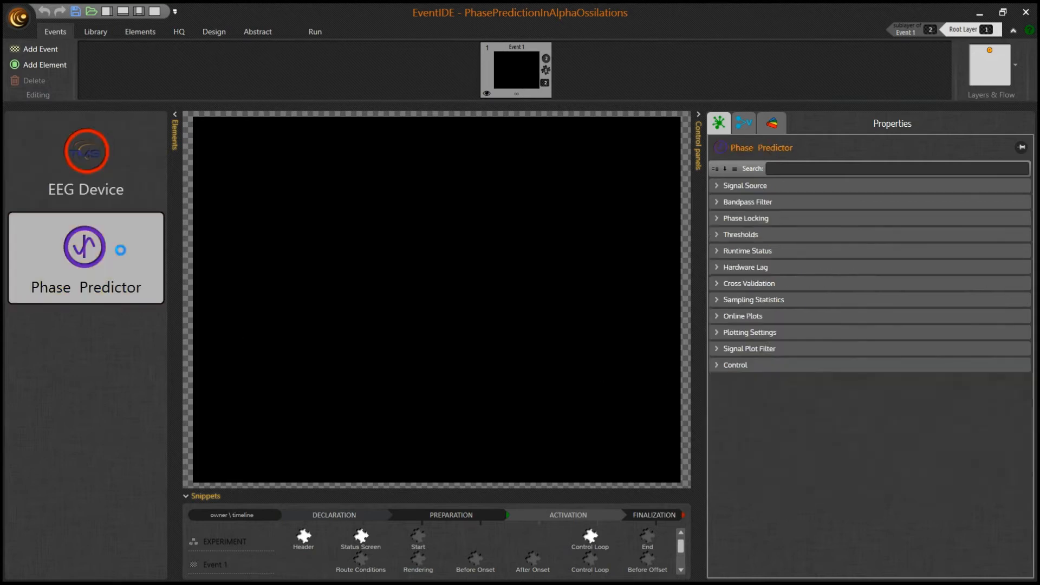
left_click(716, 202)
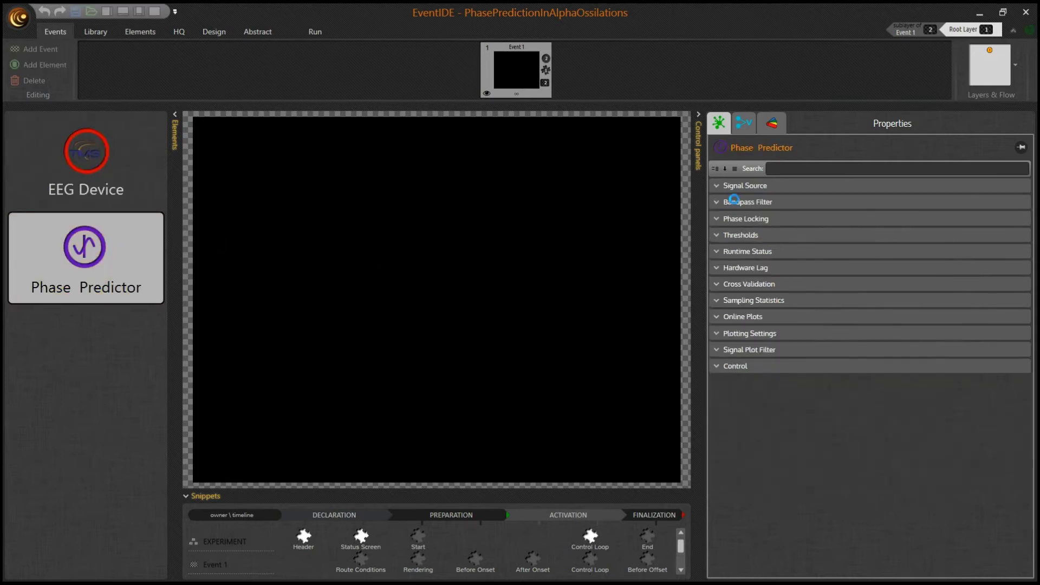
left_click(717, 186)
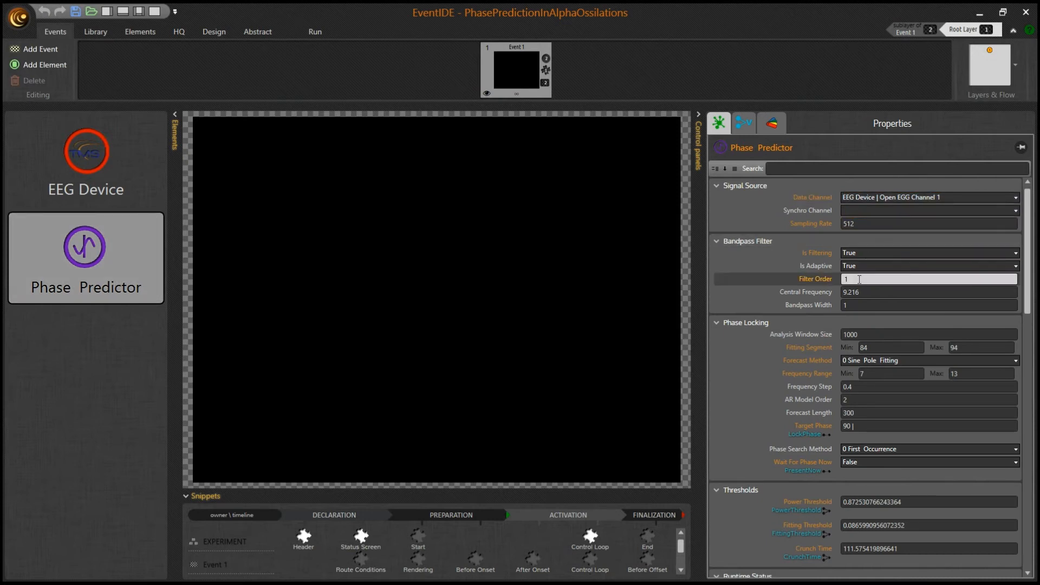
type("2")
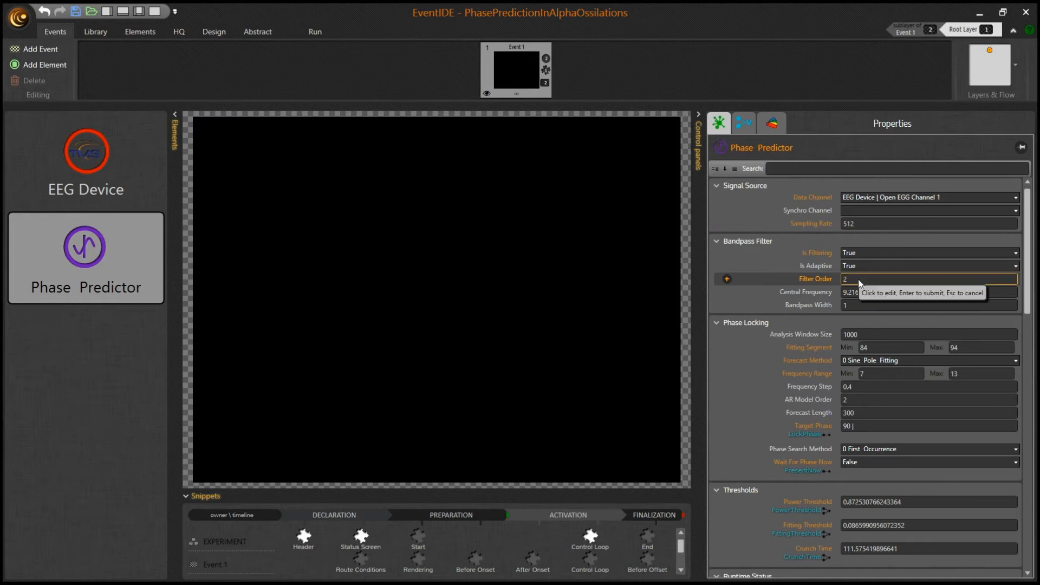
type("1")
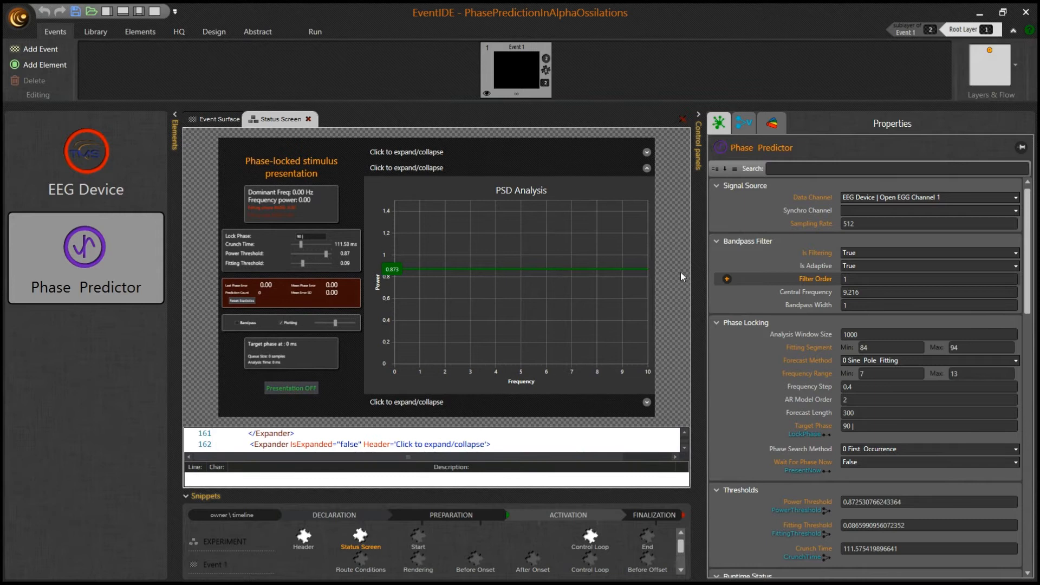
- Run the experiment so the status screen shows the live input signal and phase statistics
left_click(314, 31)
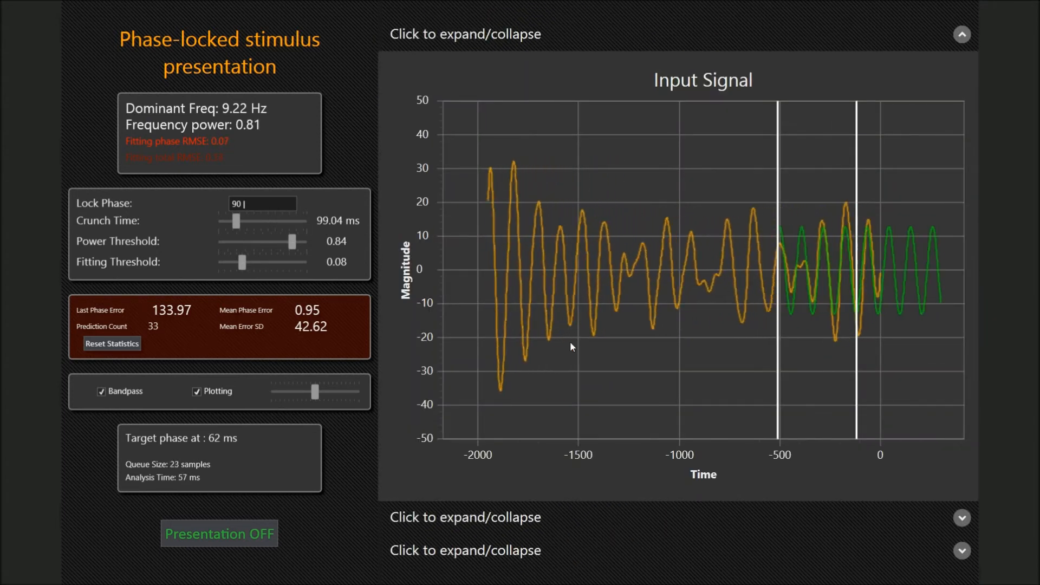
mouse_move(730, 398)
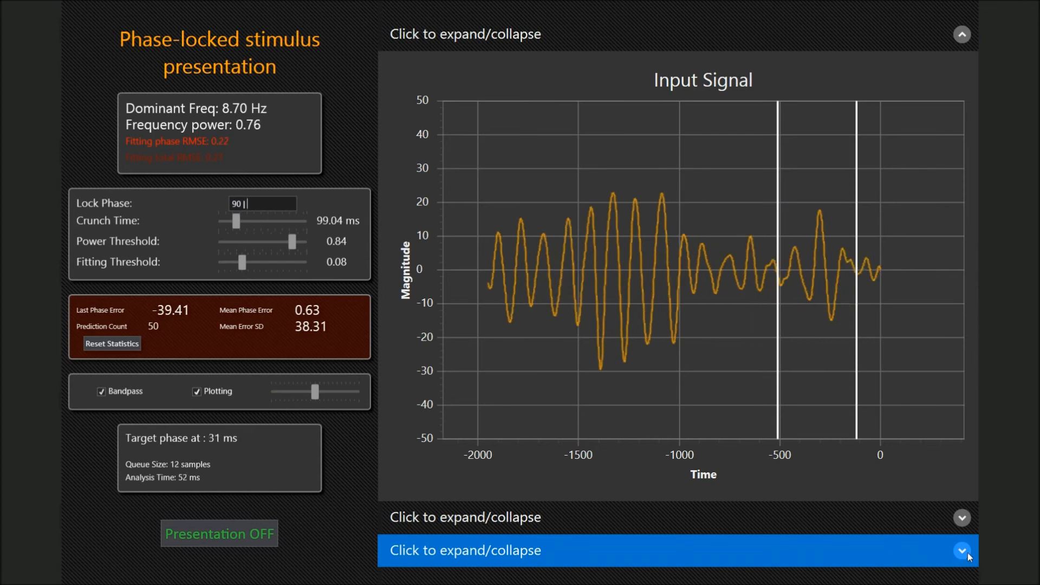
left_click(961, 551)
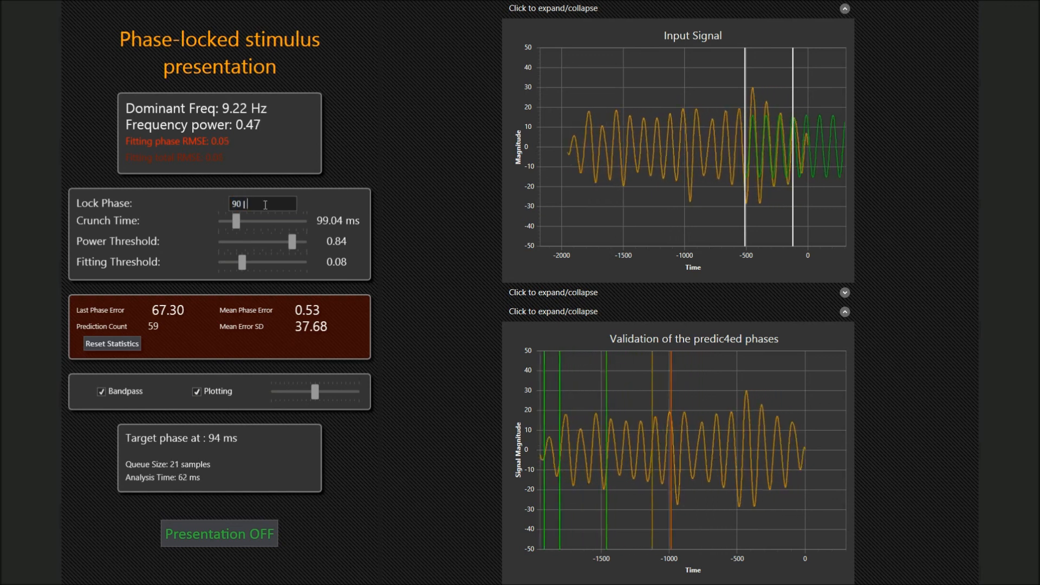
- Lower power threshold to 0.81 and fitting threshold to 0.07, toggle bandpass, then switch plotting off
left_click_drag(294, 241, 285, 242)
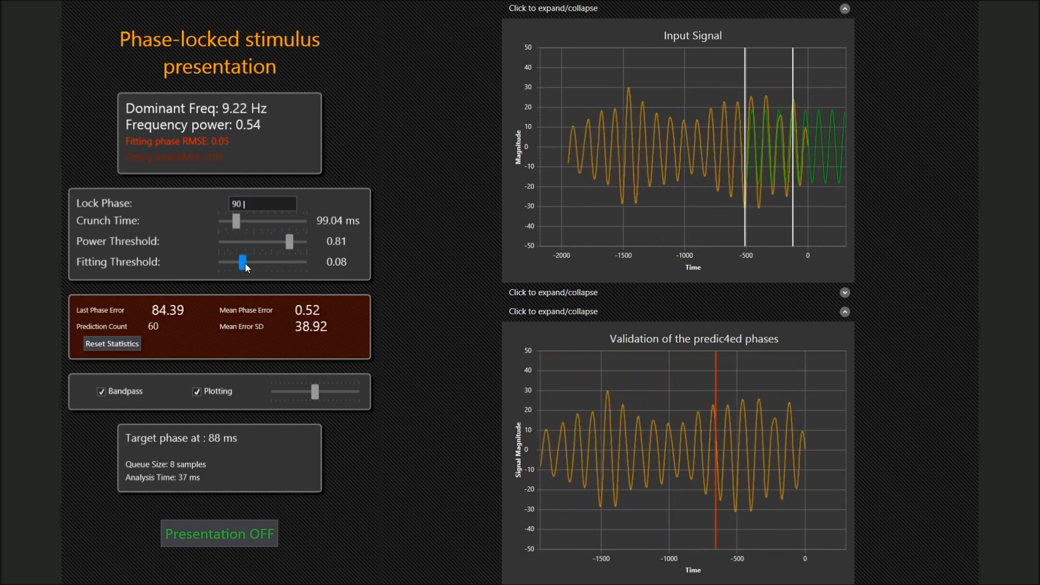
left_click_drag(244, 262, 237, 261)
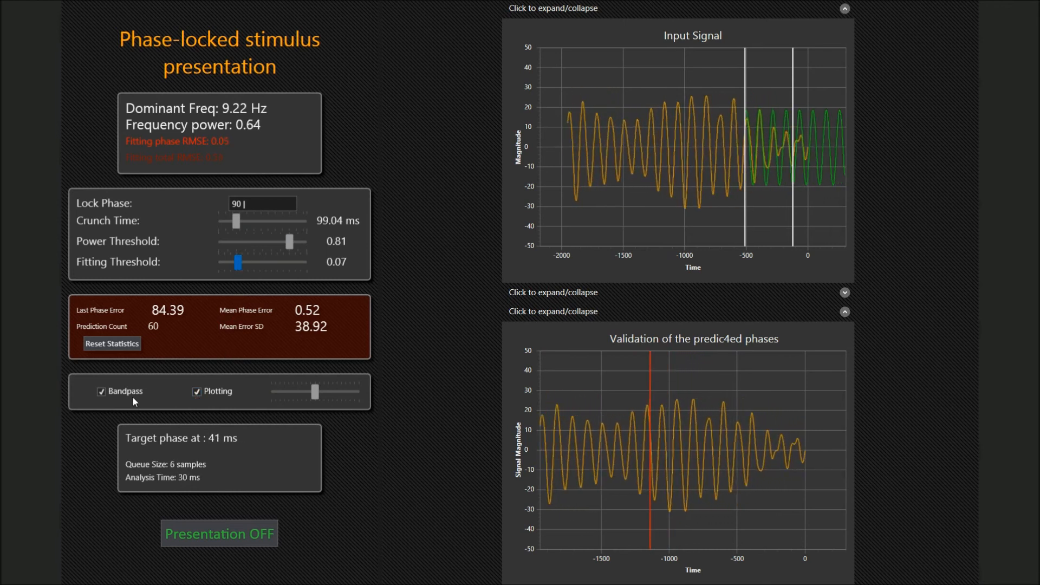
left_click(100, 392)
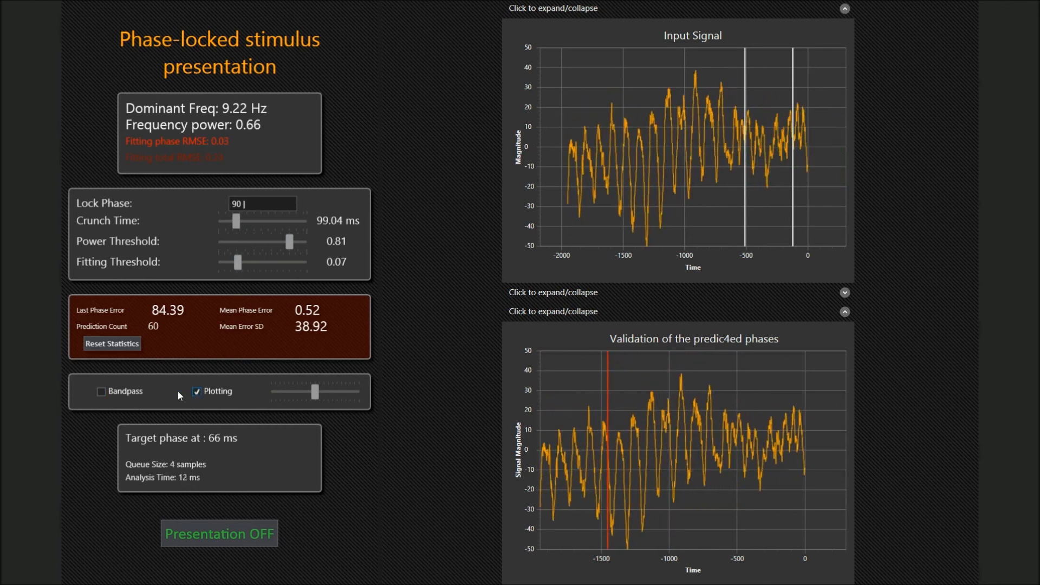
left_click(100, 391)
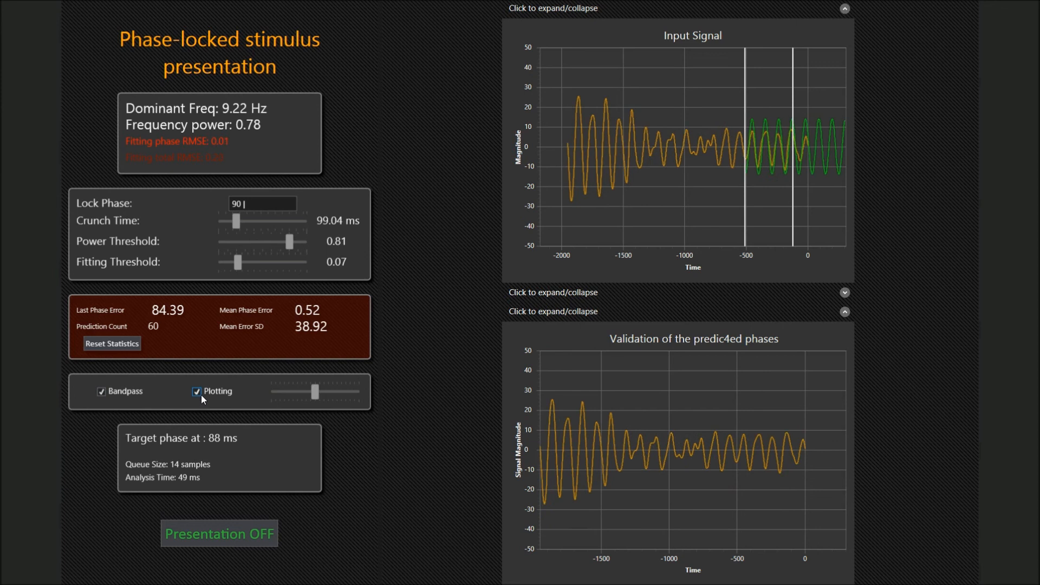
left_click(100, 393)
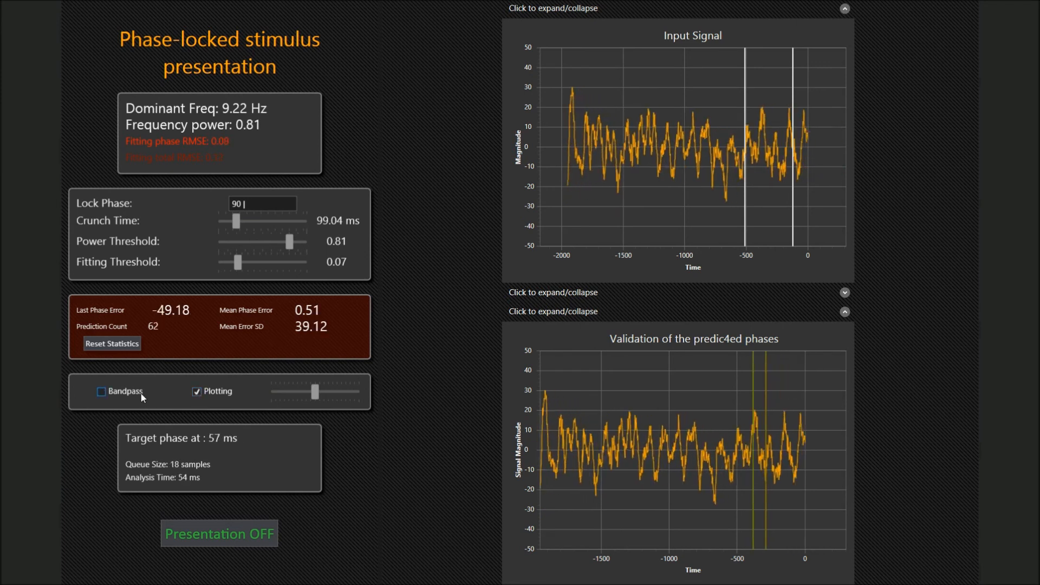
left_click(100, 393)
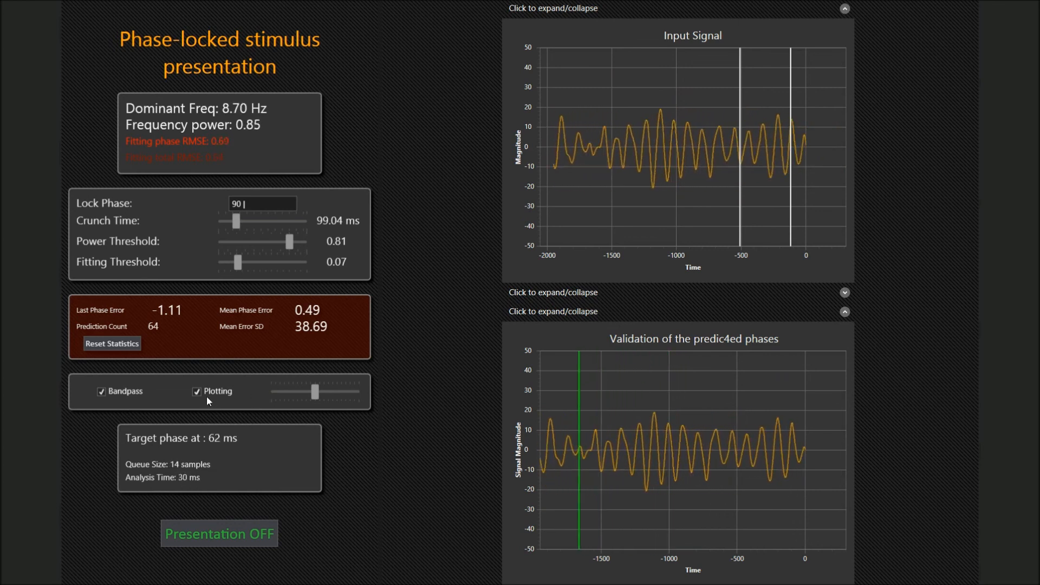
left_click(197, 391)
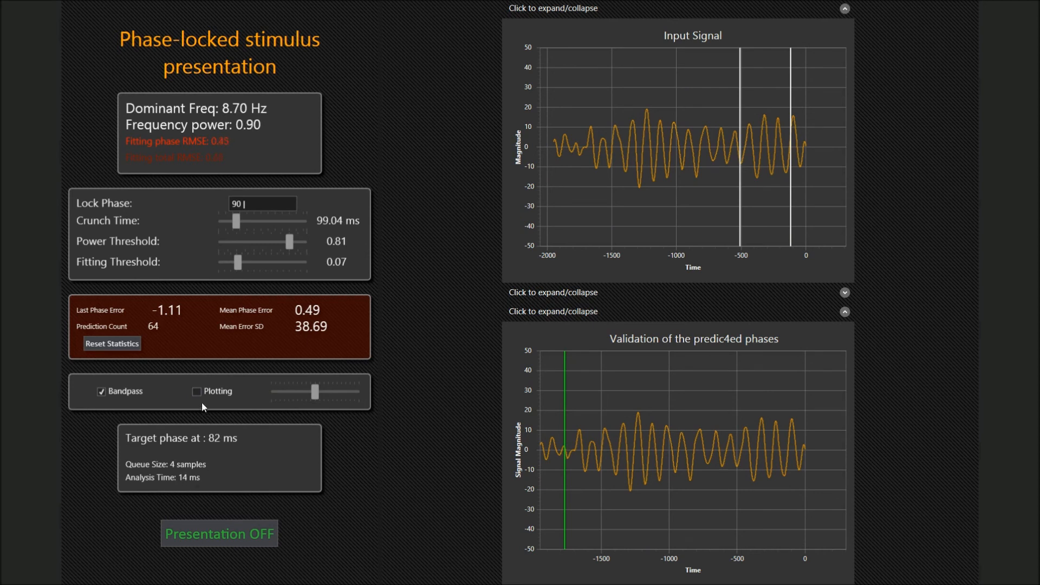
- Turn plotting on, bandpass off, and switch the stimulus presentation to ON
left_click(196, 392)
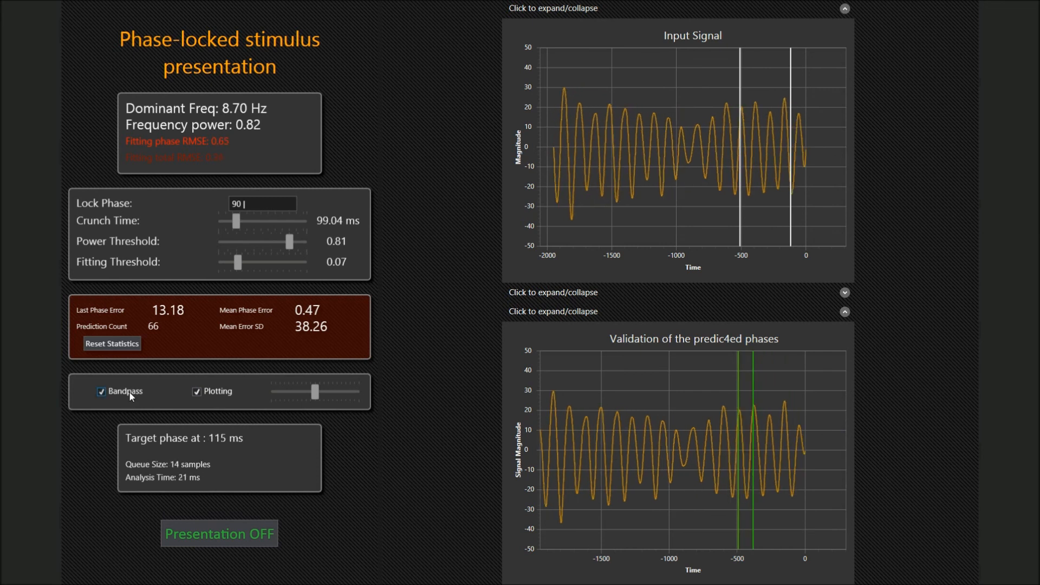
left_click(99, 393)
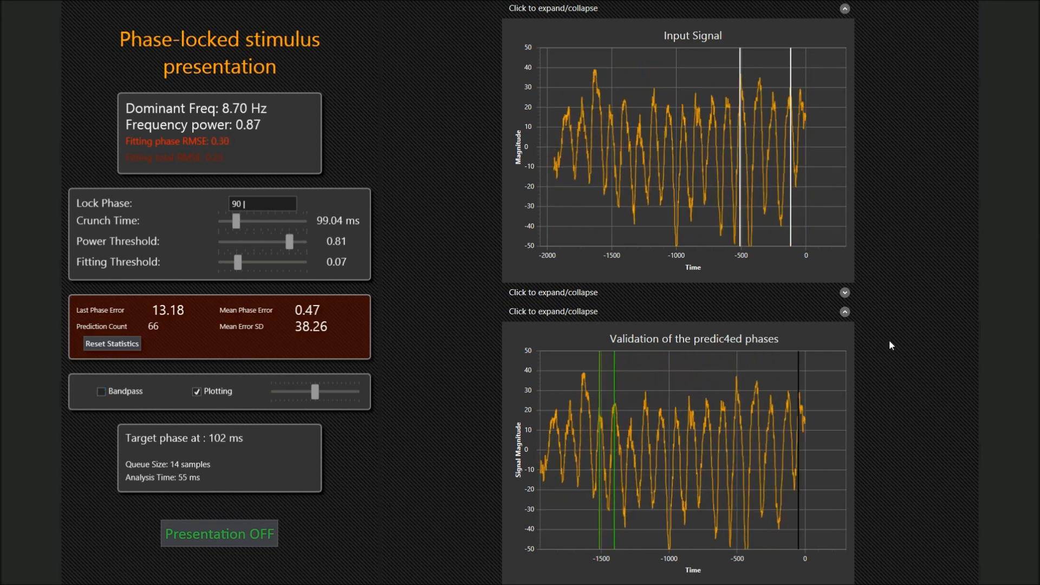
left_click(219, 533)
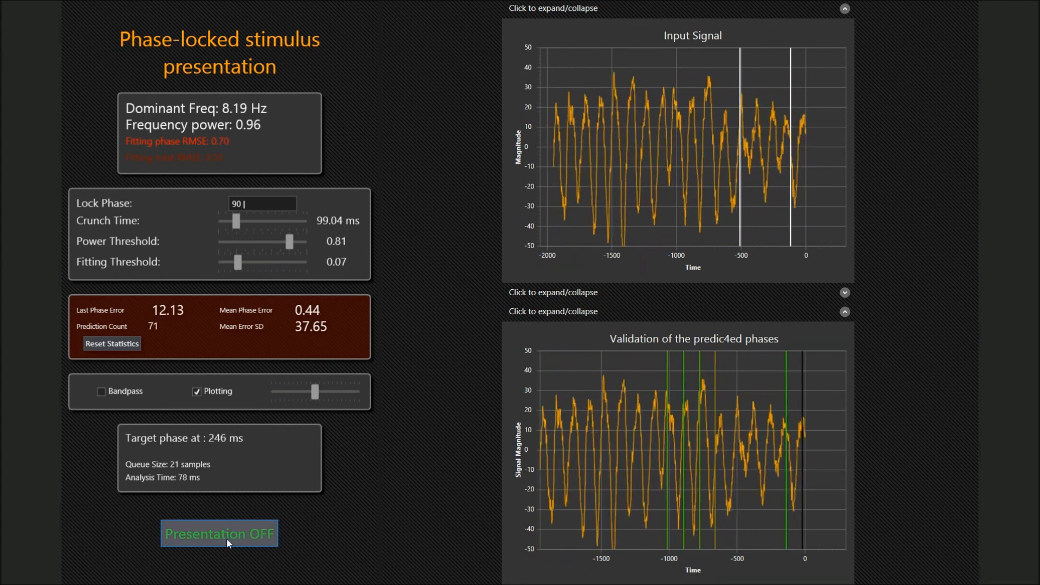
left_click(219, 534)
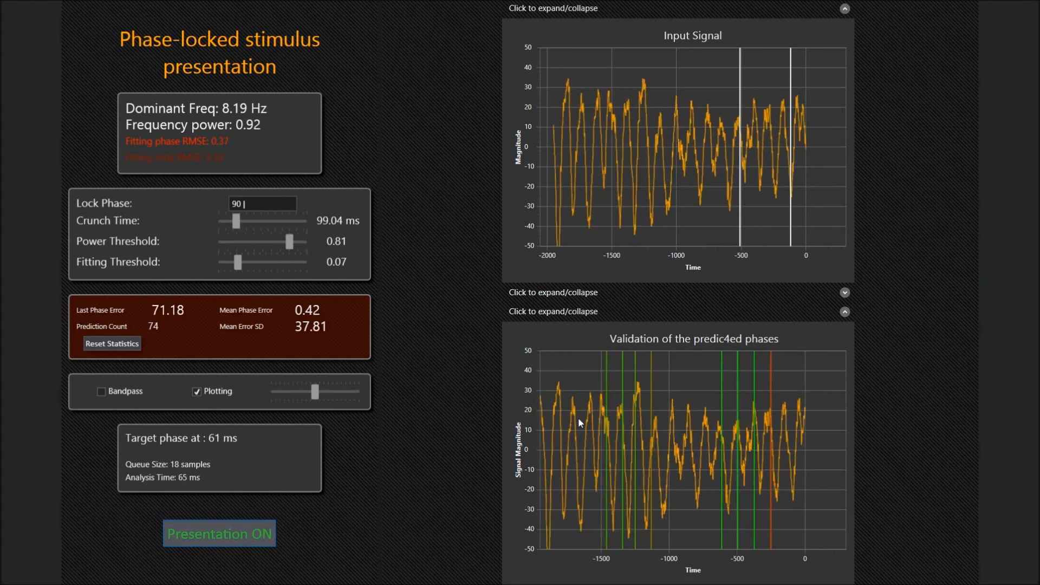